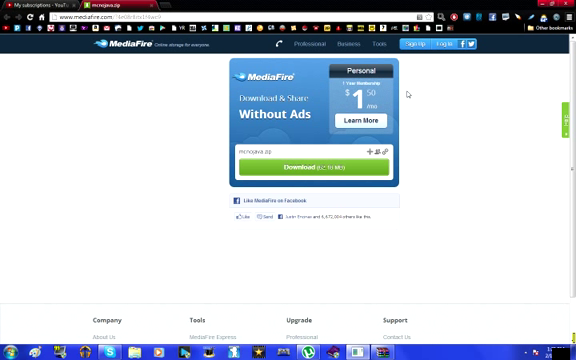
mouse_move(160, 92)
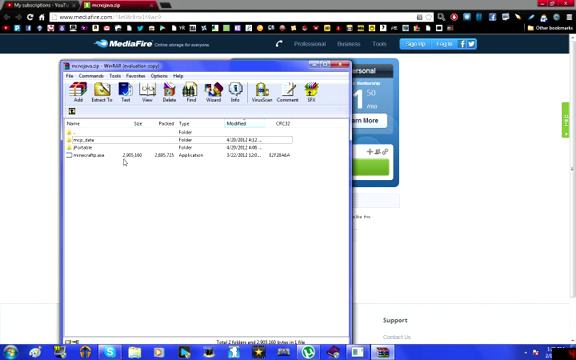
- Extract all the archive's files to the chosen local disk folder
right_click(120, 158)
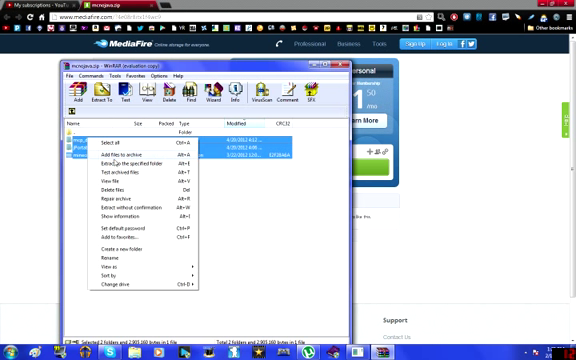
left_click(124, 160)
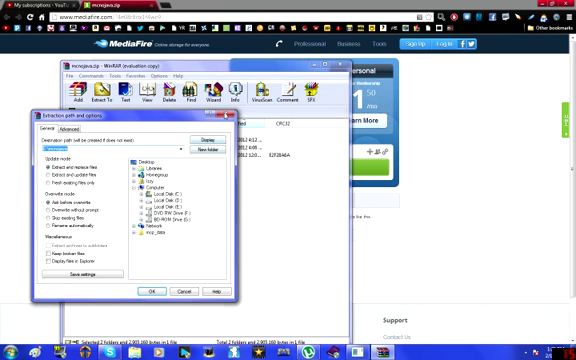
left_click(152, 290)
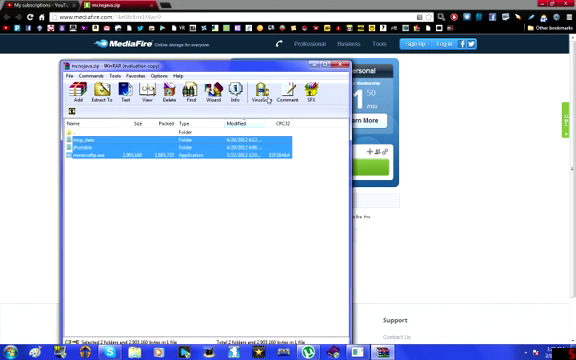
left_click(340, 64)
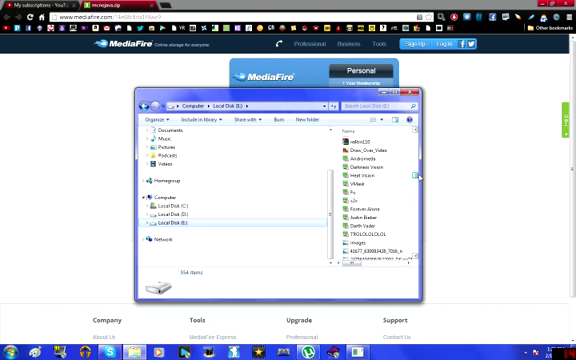
- Open the extracted minecraft folder and start the Minecraft application from it
scroll("down", 3)
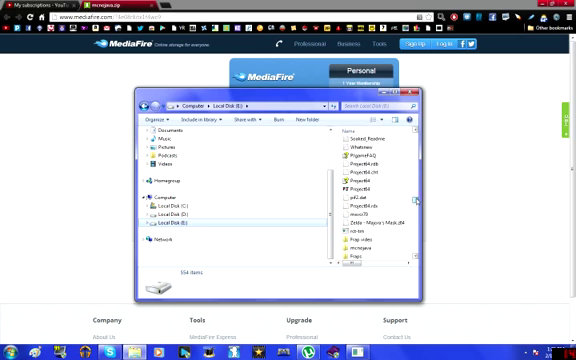
scroll("up", 3)
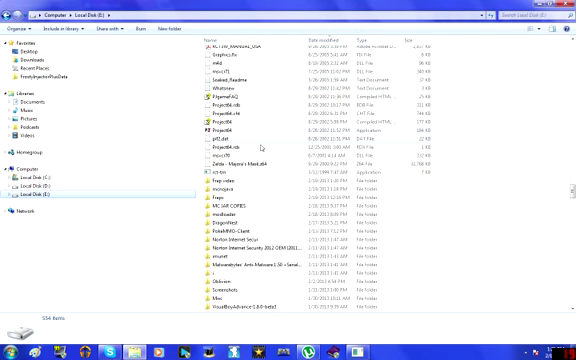
left_click(230, 188)
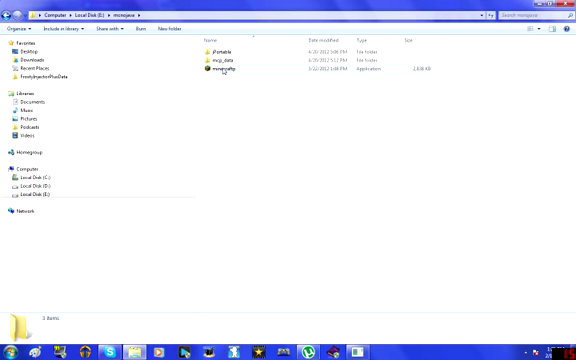
mouse_move(212, 72)
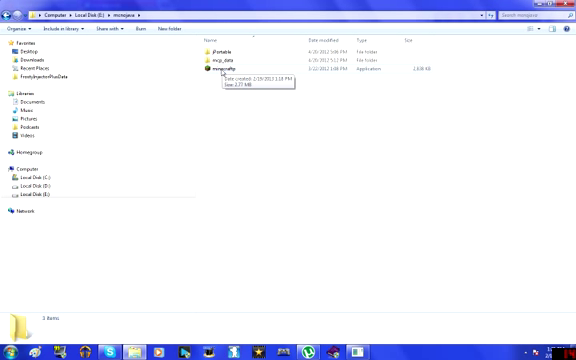
left_click(230, 78)
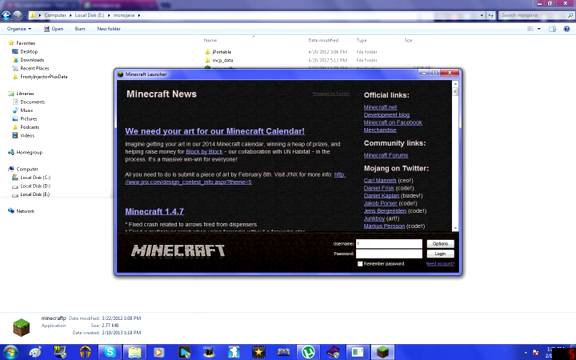
- Enter the login details in the Minecraft launcher
type("text")
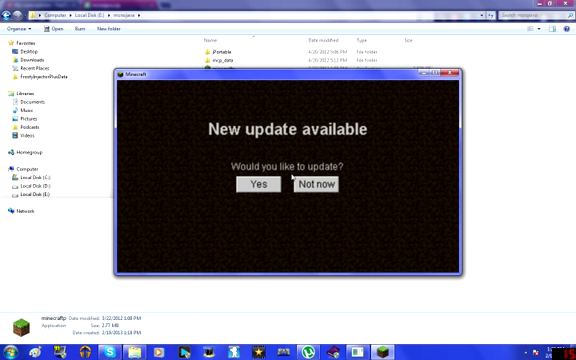
mouse_move(326, 186)
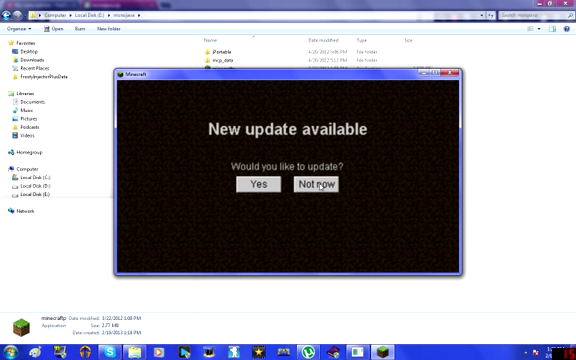
mouse_move(258, 82)
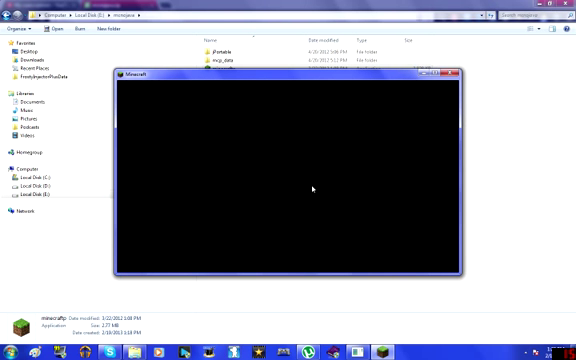
mouse_move(312, 82)
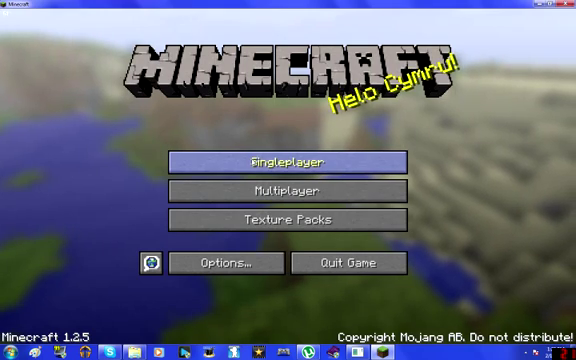
- Create a new single-player Survival world named 'test'
left_click(288, 162)
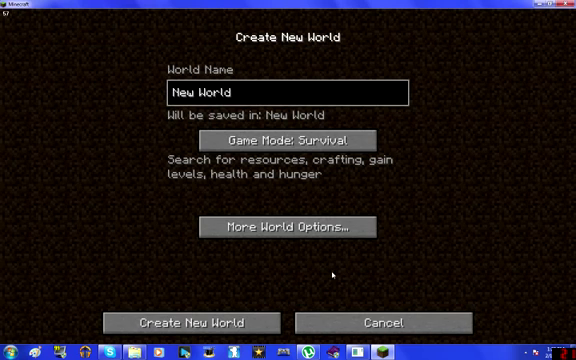
type("test")
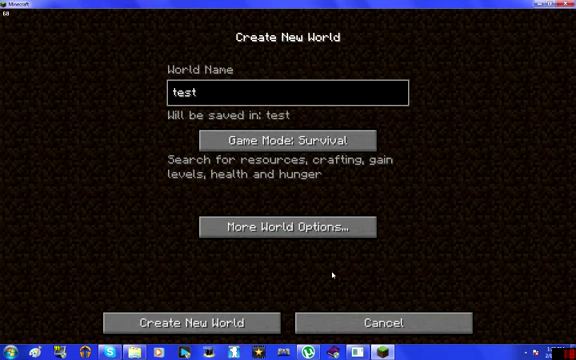
left_click(194, 322)
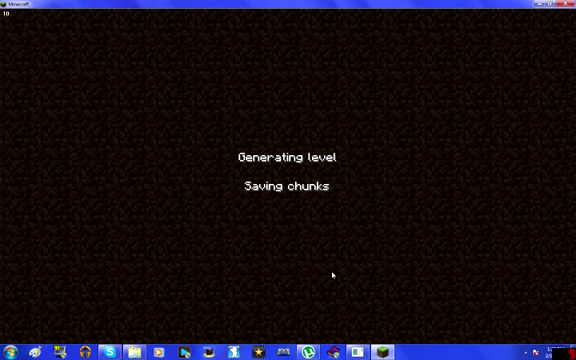
mouse_move(344, 188)
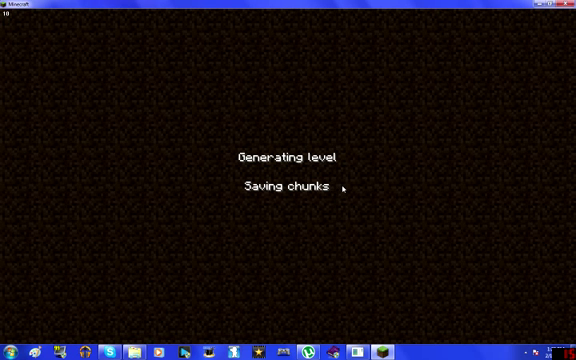
mouse_move(358, 198)
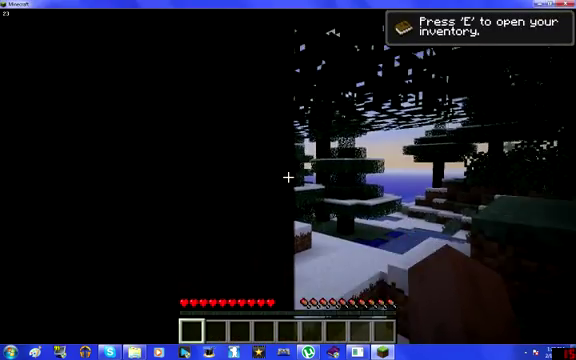
mouse_move(288, 180)
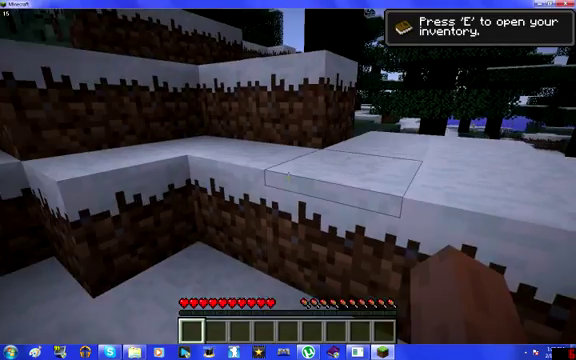
mouse_move(288, 180)
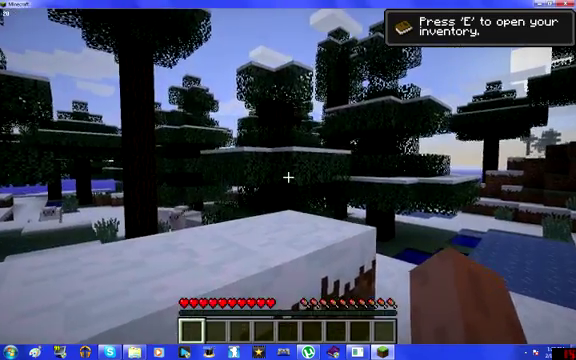
mouse_move(288, 180)
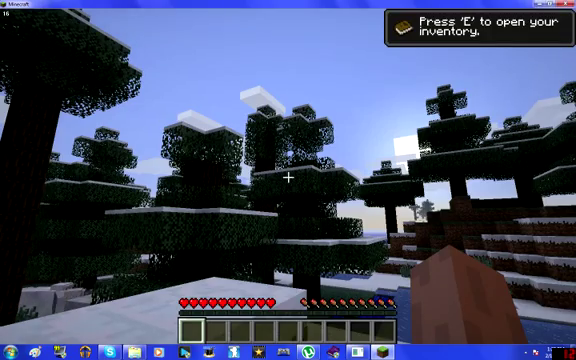
- View the inventory for the Taking Inventory achievement, then save and quit to title
key("e")
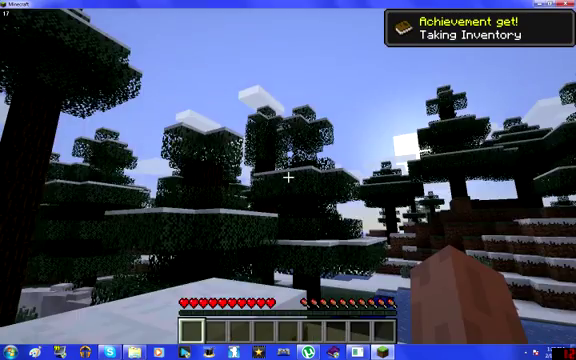
key("Escape")
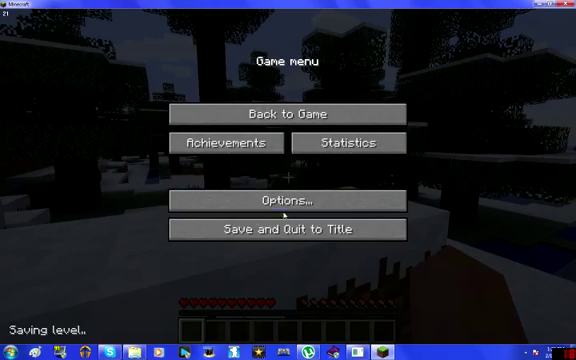
left_click(288, 228)
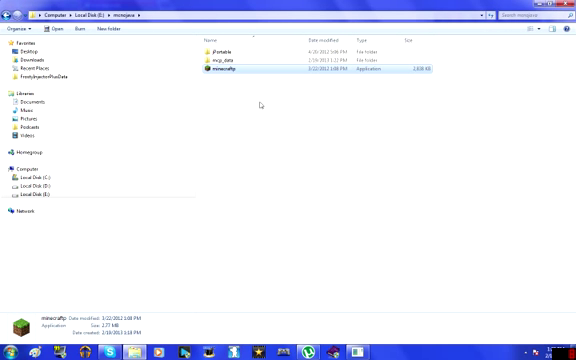
- Launch the application inside the tmp_data folder and dismiss the resulting error message
left_click(216, 72)
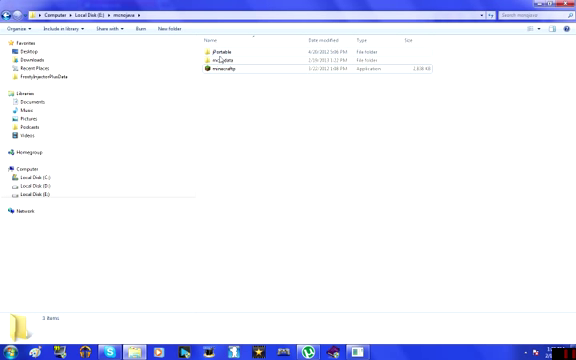
double_click(228, 52)
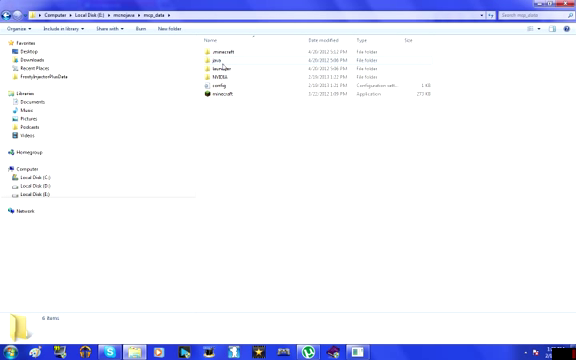
double_click(216, 54)
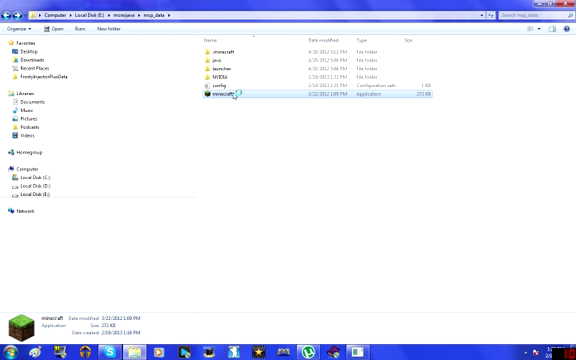
double_click(216, 98)
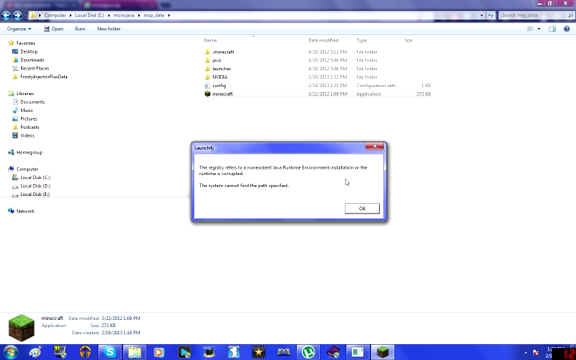
left_click(360, 206)
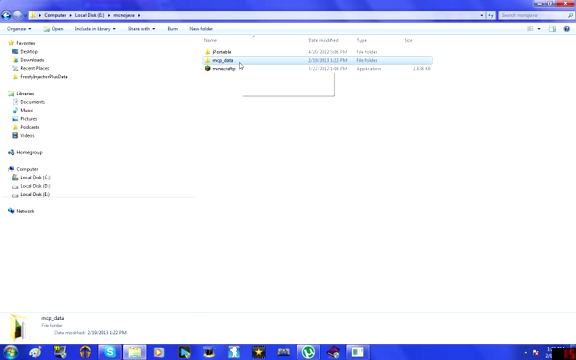
double_click(212, 62)
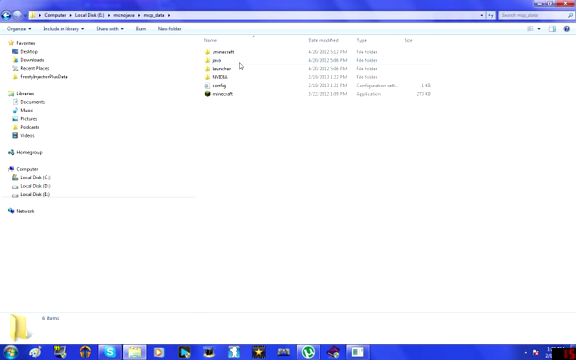
left_click(210, 64)
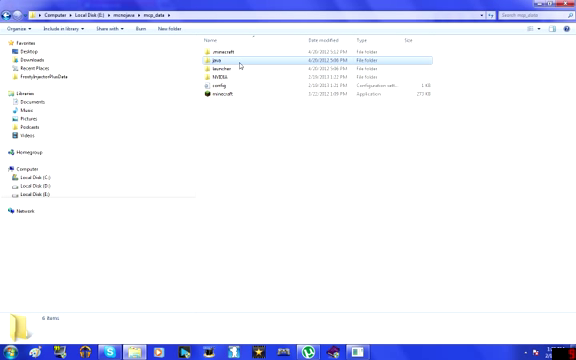
left_click(218, 56)
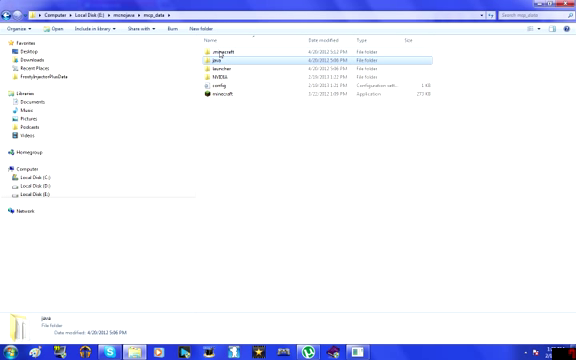
double_click(214, 52)
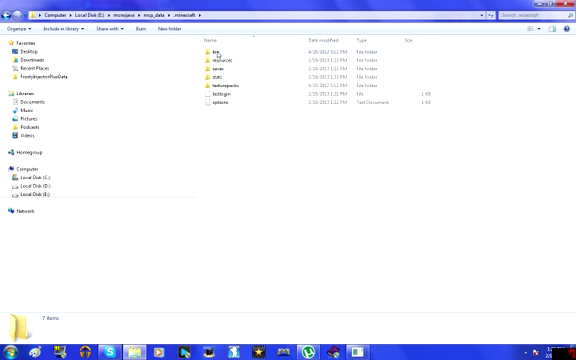
double_click(212, 52)
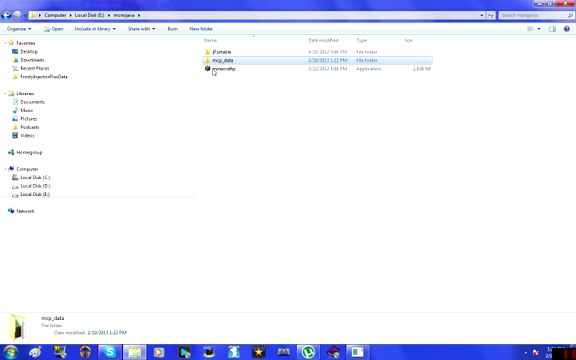
- Launch the Minecraft application from the portable folder
left_click(240, 72)
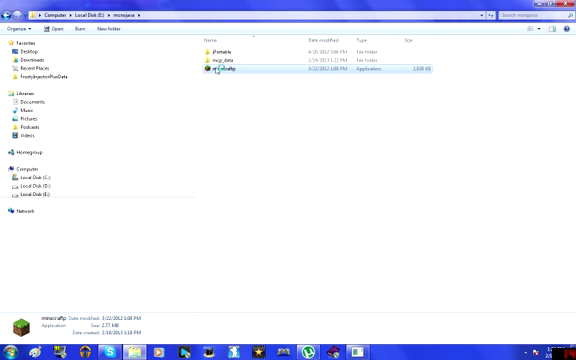
double_click(210, 72)
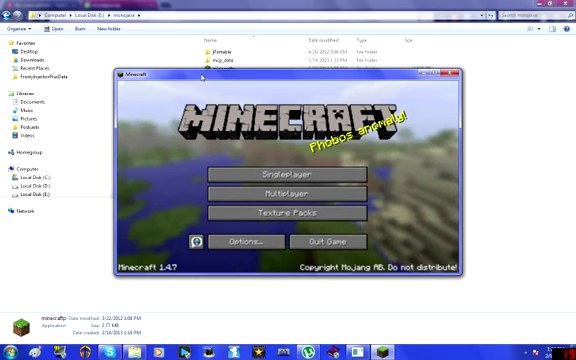
- Play the saved 'test' world from the singleplayer list and pause it
left_click(434, 76)
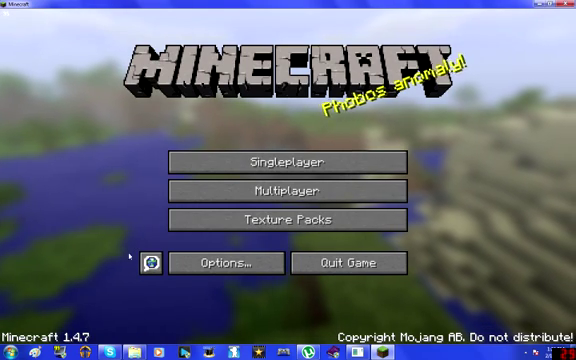
mouse_move(288, 162)
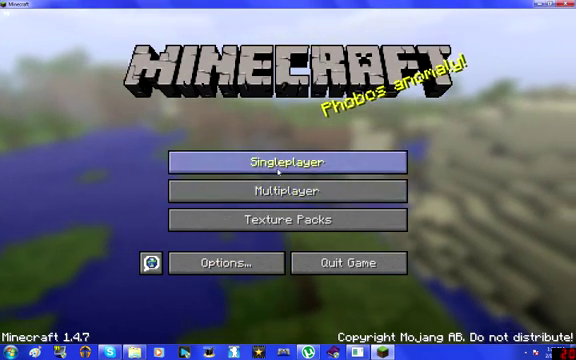
left_click(288, 160)
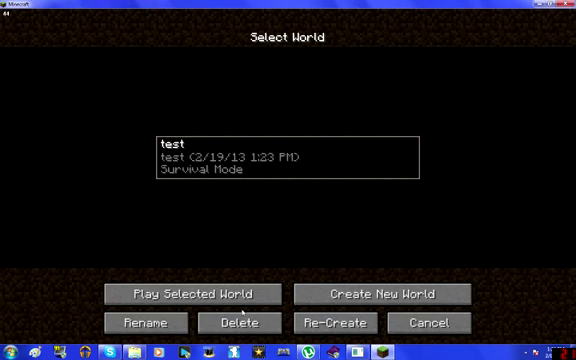
left_click(188, 294)
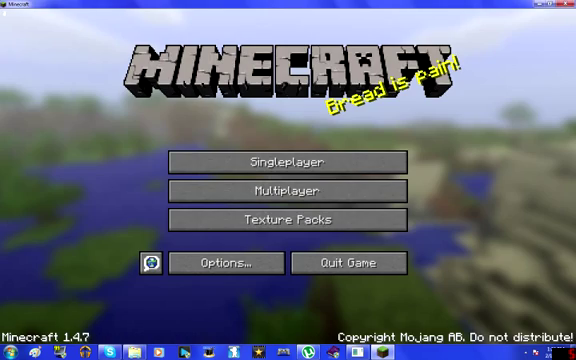
left_click(288, 160)
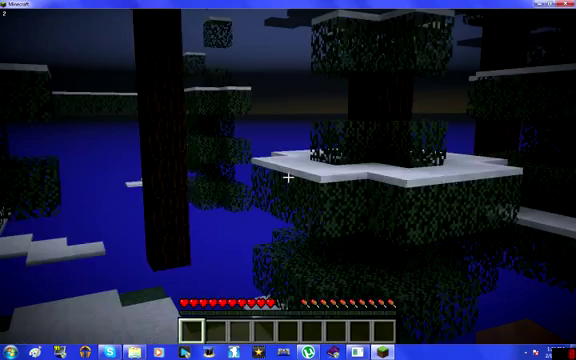
mouse_move(288, 180)
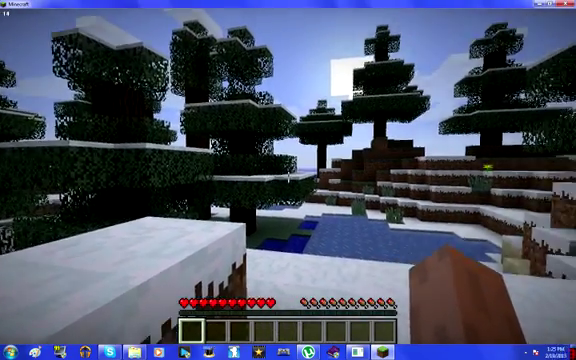
mouse_move(288, 180)
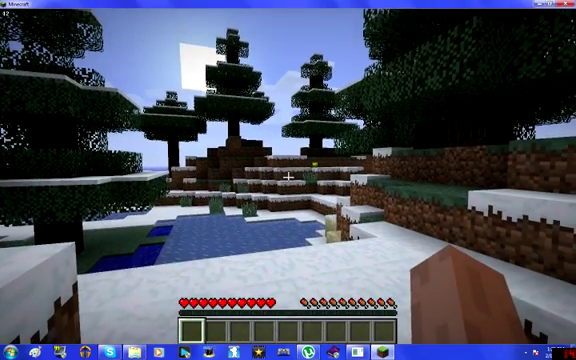
key("Escape")
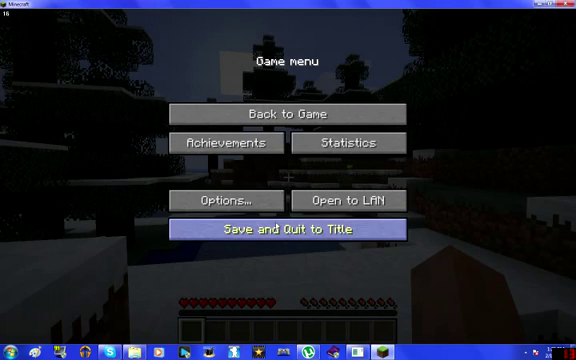
- Quit to title, then open minecraft.jar from the .minecraft bin folder as a WinRAR archive
left_click(288, 232)
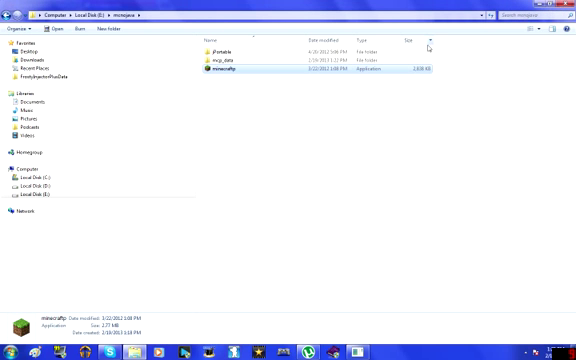
double_click(212, 56)
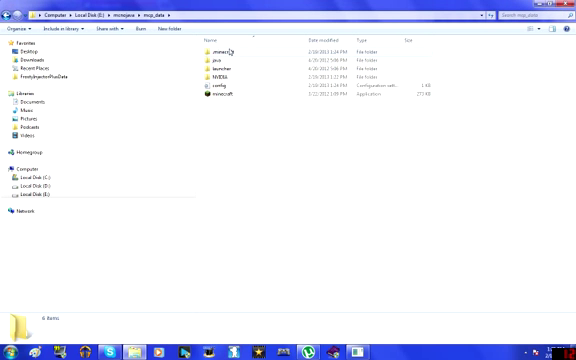
left_click(224, 52)
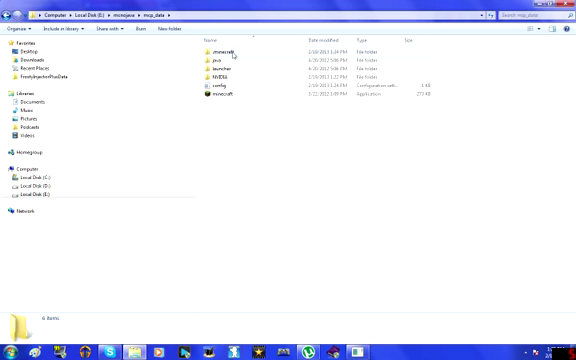
double_click(212, 48)
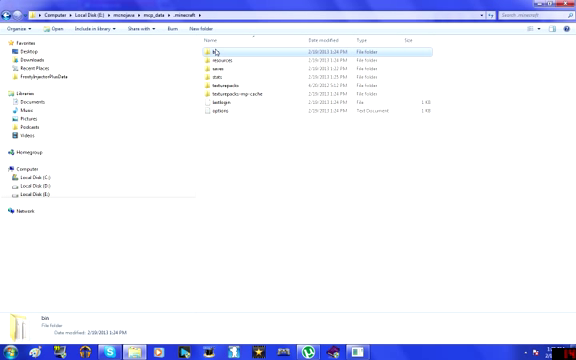
double_click(222, 48)
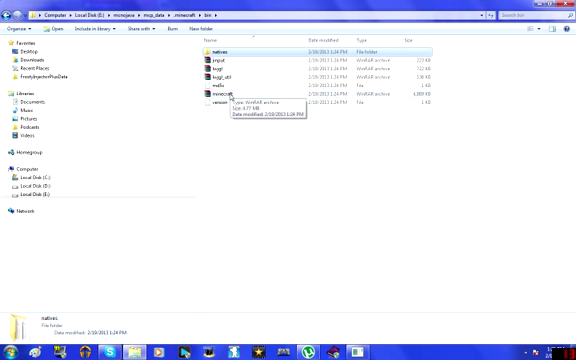
left_click(220, 100)
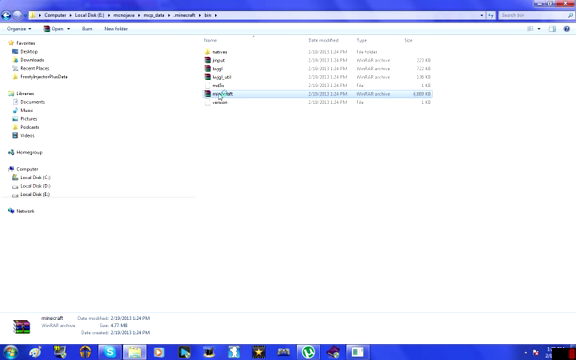
double_click(212, 100)
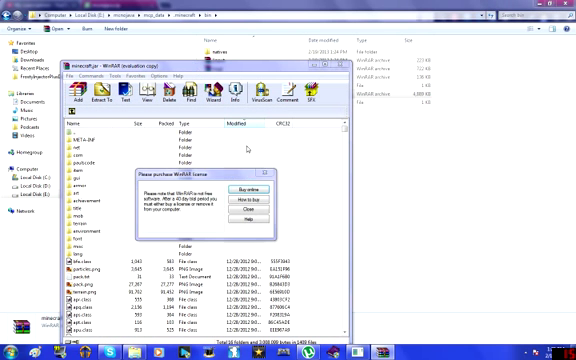
- Dismiss WinRAR's license purchase reminder
left_click(256, 208)
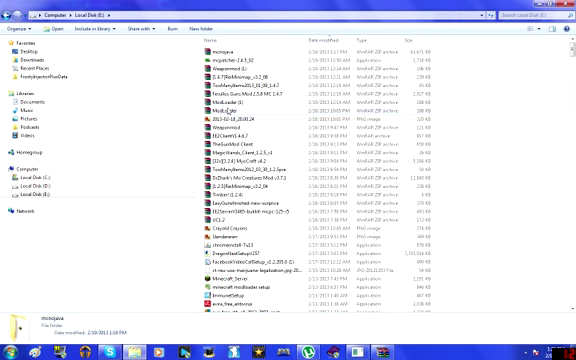
mouse_move(230, 108)
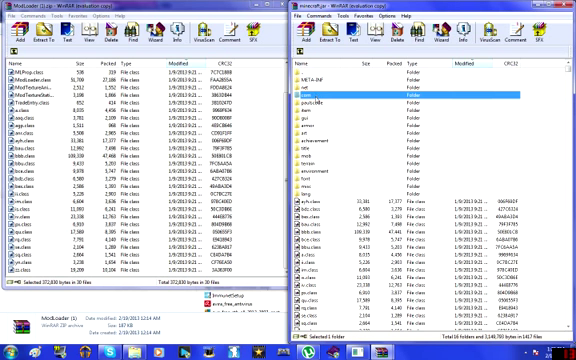
- Select the ModLoader files for copying into minecraft.jar
left_click(330, 76)
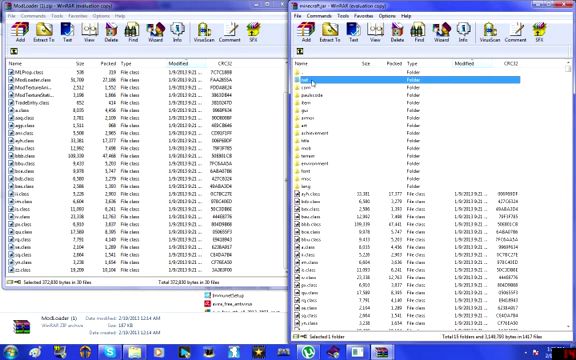
mouse_move(356, 32)
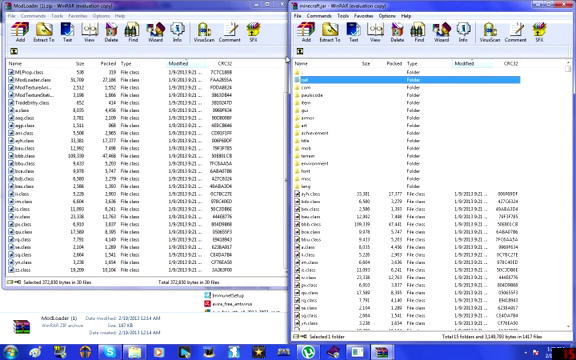
mouse_move(536, 80)
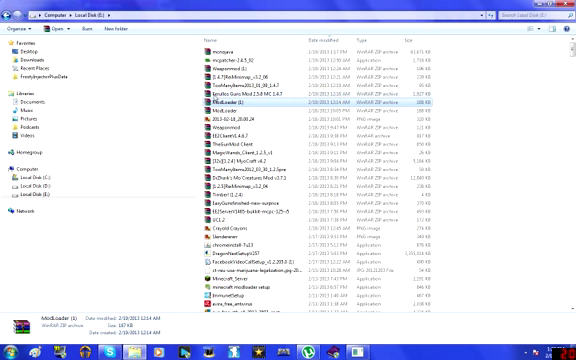
left_click(250, 88)
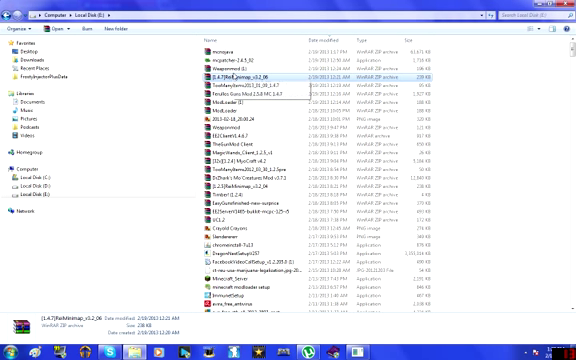
mouse_move(240, 80)
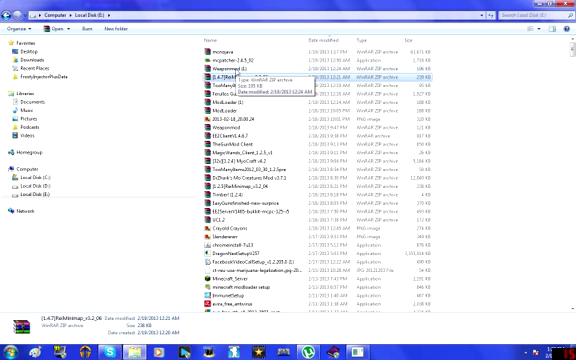